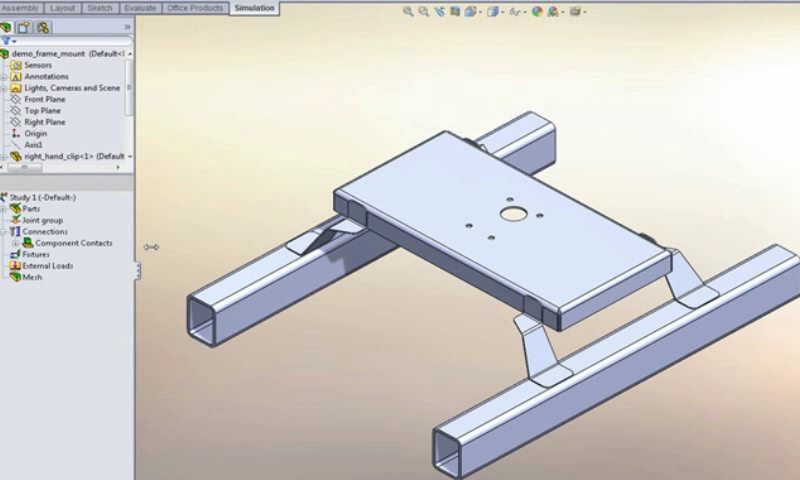
Step: Generate the default-density mixed mesh on the frame mount assembly in Study 1
{"action": "left_click", "coordinate": [26, 278]}
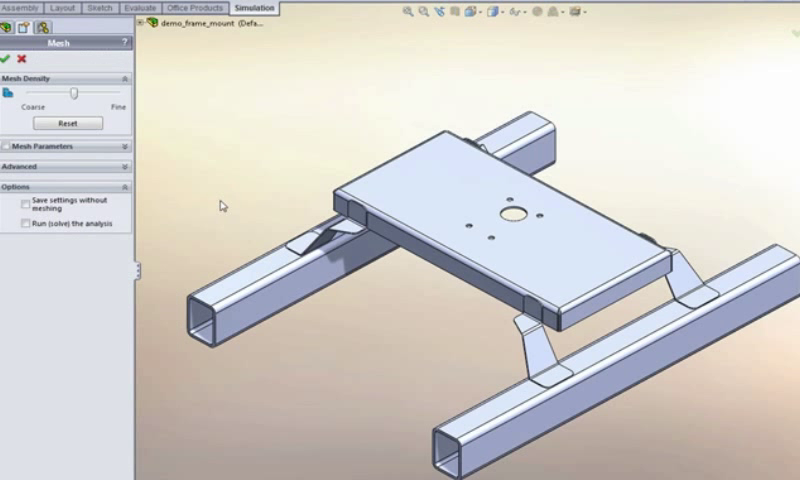
{"action": "left_click", "coordinate": [8, 56]}
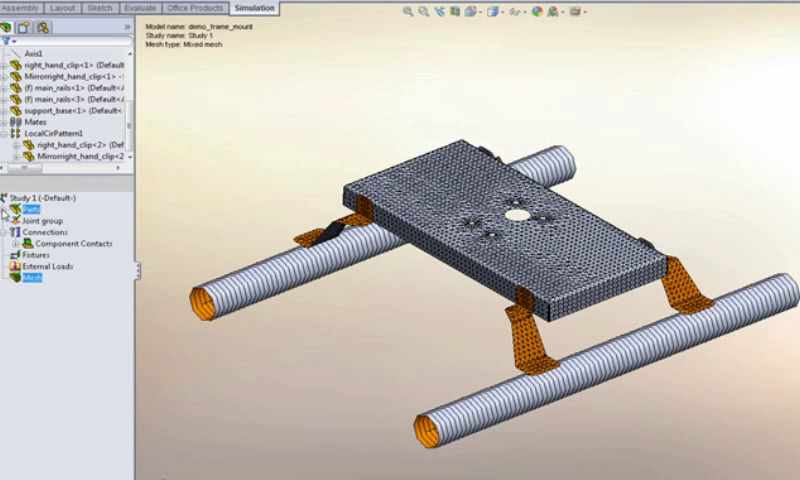
Step: Expand Study 1's parts list and select the support base to see its Plain Carbon Steel material
{"action": "left_click", "coordinate": [8, 216]}
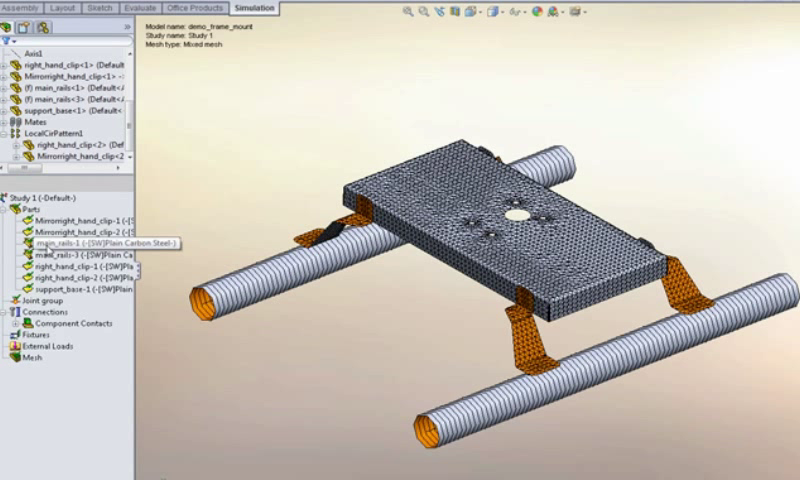
{"action": "left_click", "coordinate": [56, 240]}
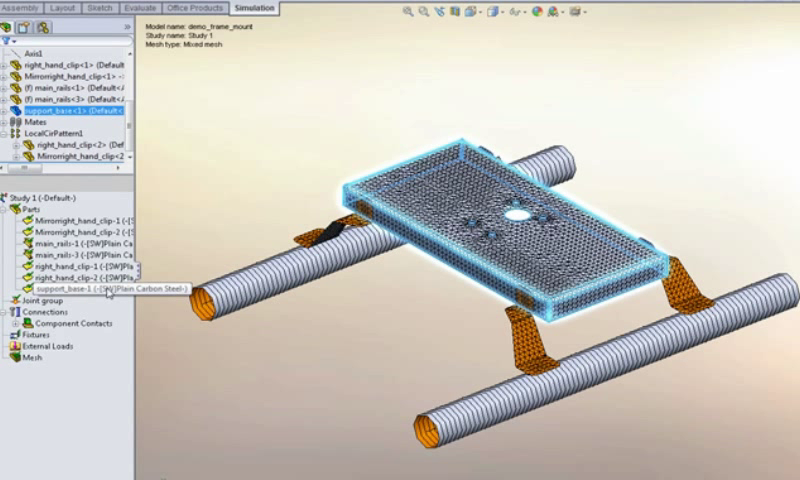
Step: Switch to the Solid Shell Beam study and select its Stress1 result
{"action": "right_click", "coordinate": [60, 288]}
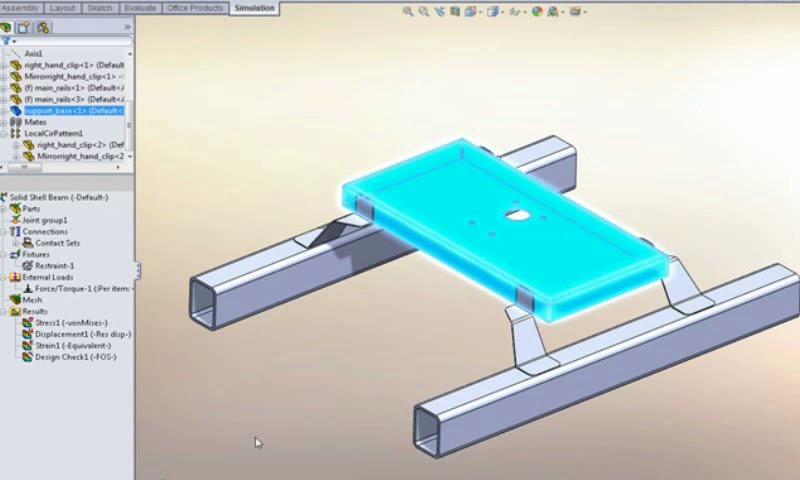
{"action": "left_click", "coordinate": [54, 324]}
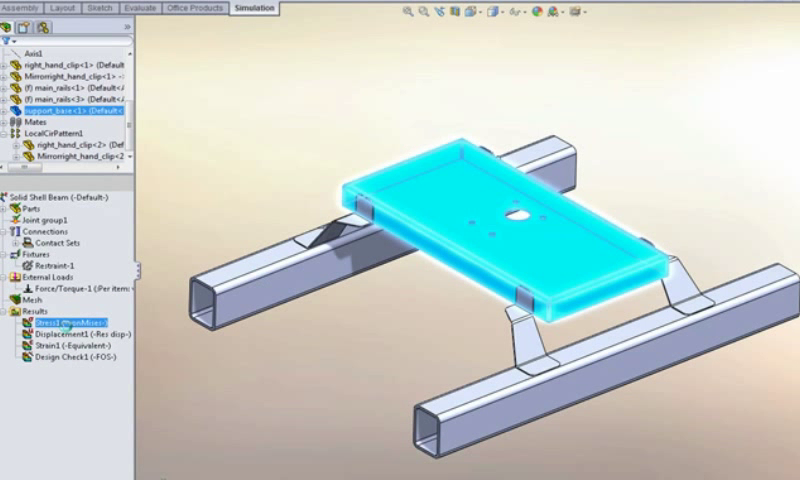
Step: Display the von Mises stress plot from Stress1 across the frame mount
{"action": "double_click", "coordinate": [48, 324]}
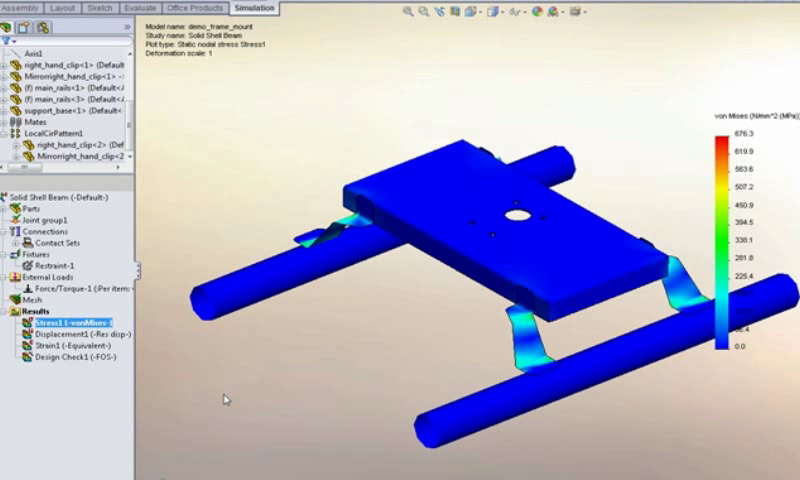
{"action": "mouse_move", "coordinate": [462, 332]}
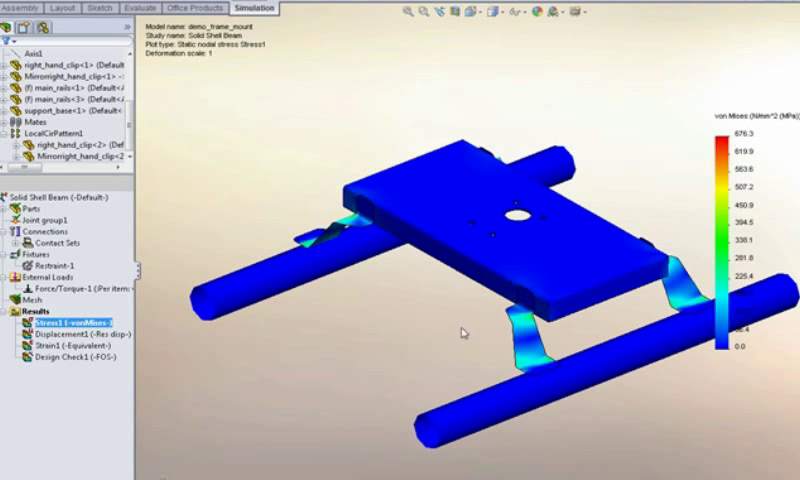
Step: Zoom in on the higher von Mises stress where the support clip meets the plate
{"action": "left_click_drag", "start_coordinate": [464, 330], "coordinate": [456, 316]}
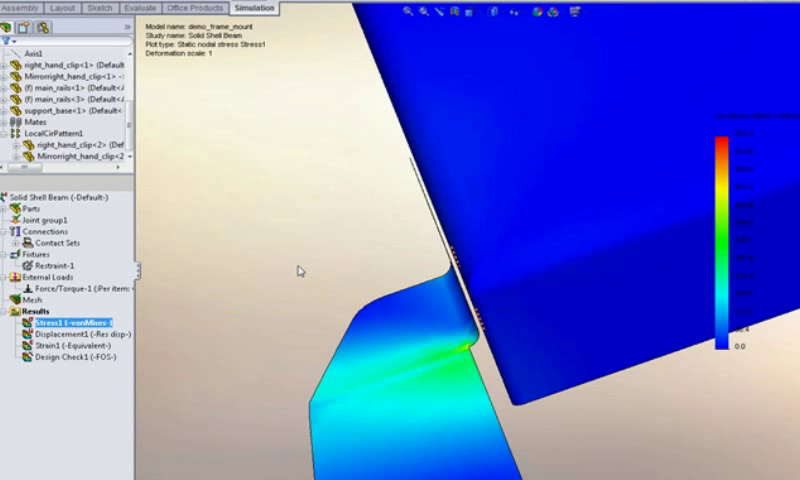
{"action": "mouse_move", "coordinate": [280, 276]}
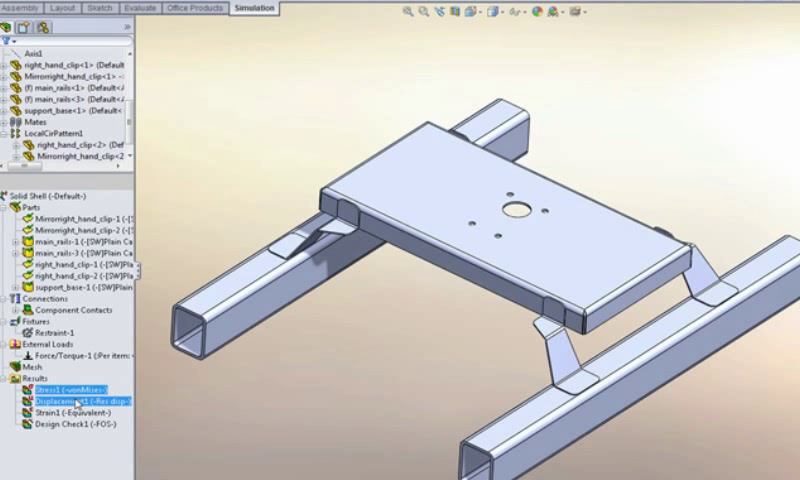
{"action": "double_click", "coordinate": [56, 408]}
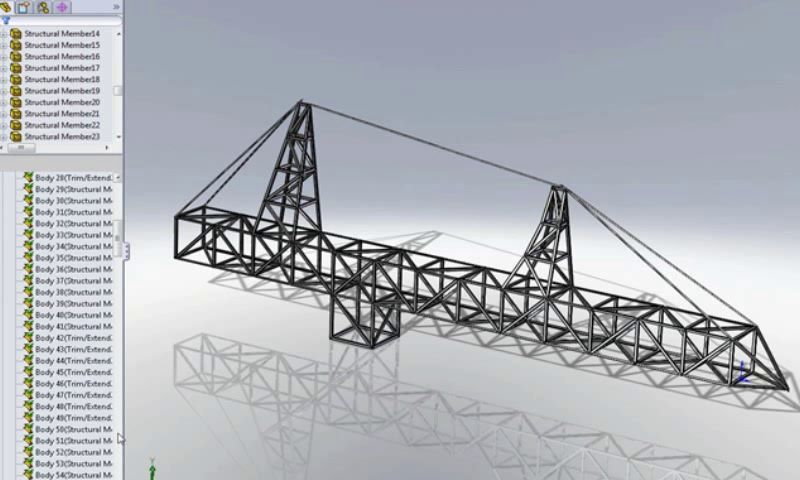
Step: Scroll to Frame Study 2 of the construction crane to reach its Displacement1 result
{"action": "scroll", "scroll_direction": "down", "scroll_amount": 3}
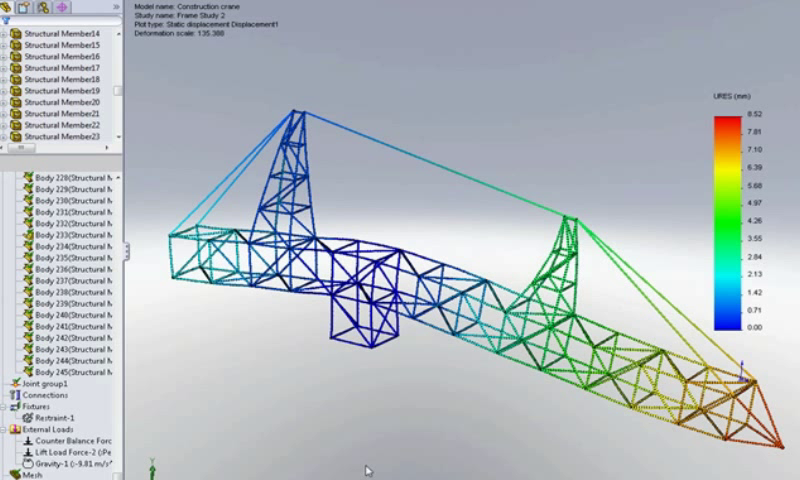
{"action": "mouse_move", "coordinate": [282, 404]}
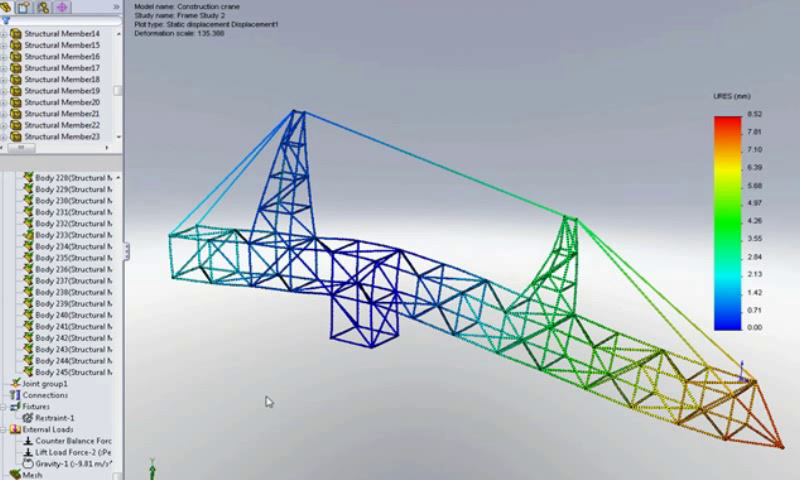
{"action": "mouse_move", "coordinate": [284, 408]}
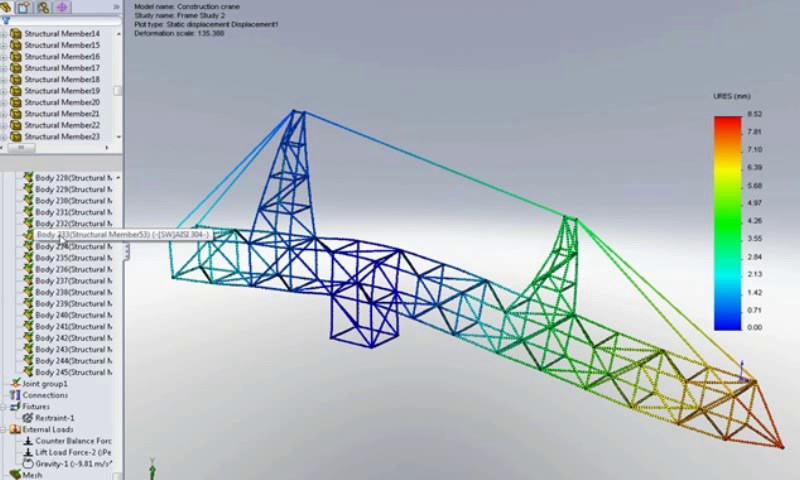
Step: Show the context menu for a structural member Body under the crane study's Parts
{"action": "right_click", "coordinate": [60, 232]}
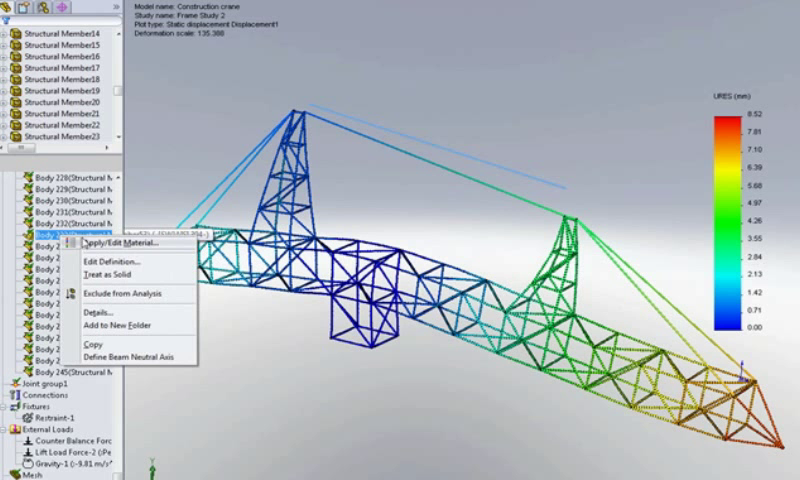